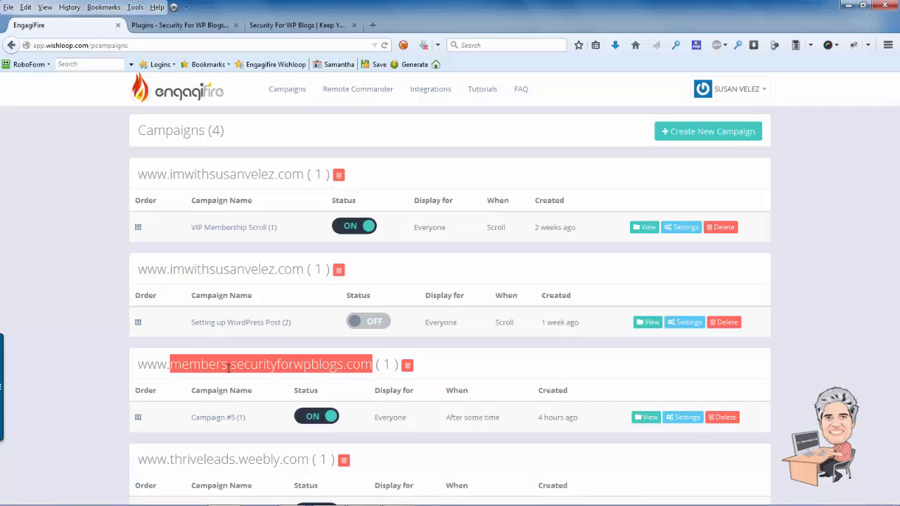
mouse_move(386, 133)
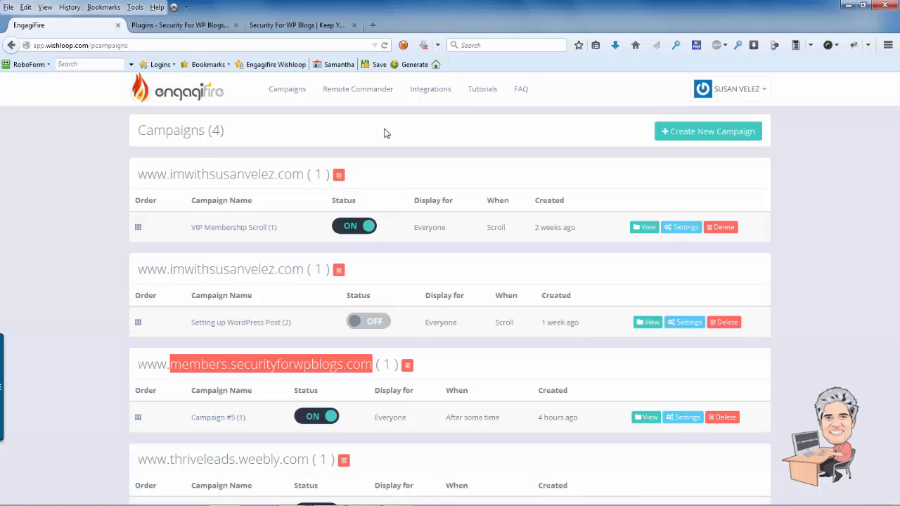
mouse_move(361, 118)
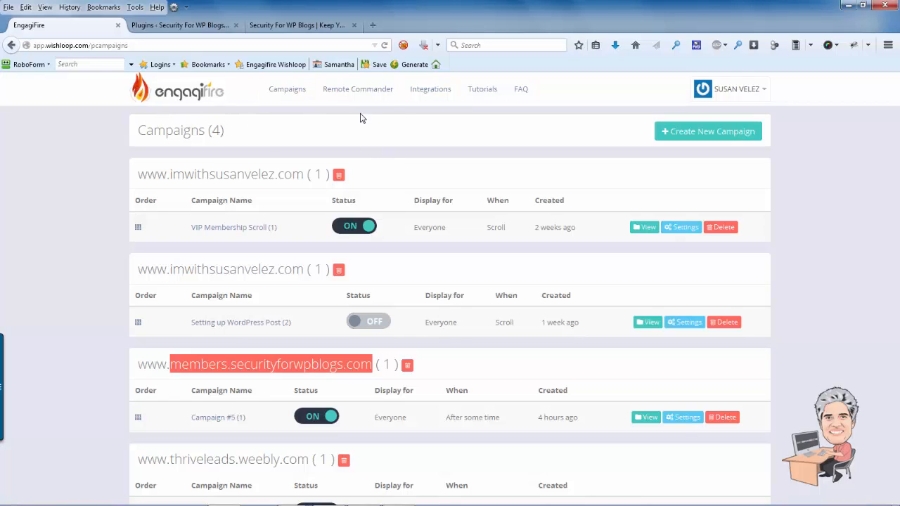
- Go to EngagiFire's Integrations page with the WordPress plugin download and user ID
click(429, 88)
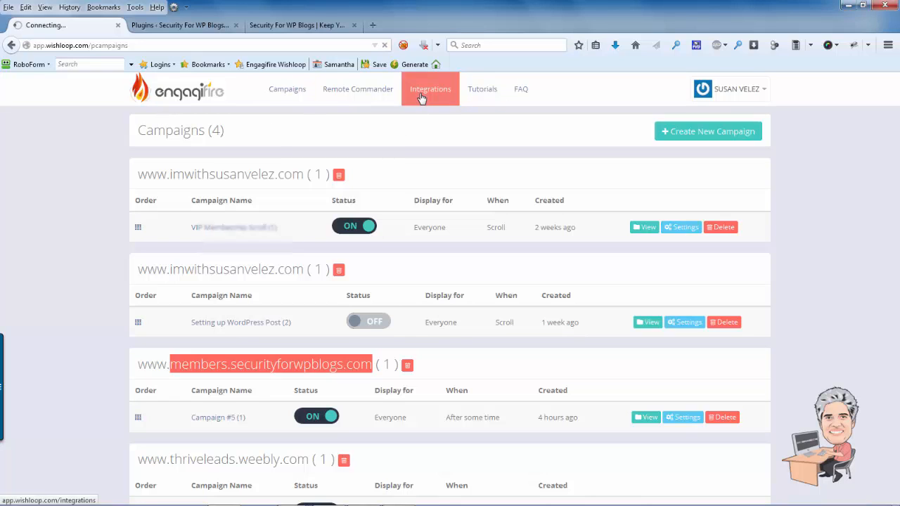
click(430, 88)
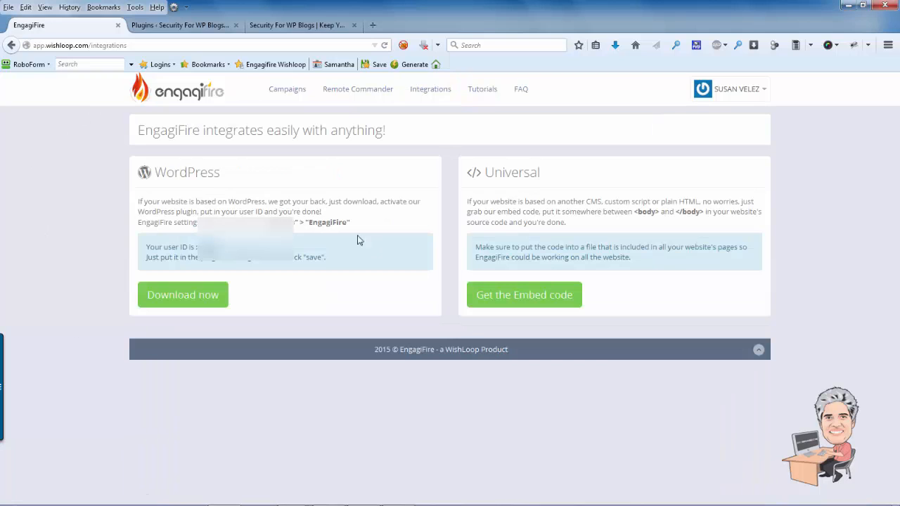
- Save the EngagiFireWP plugin zip to the Desktop, declining to replace the existing copy
click(183, 295)
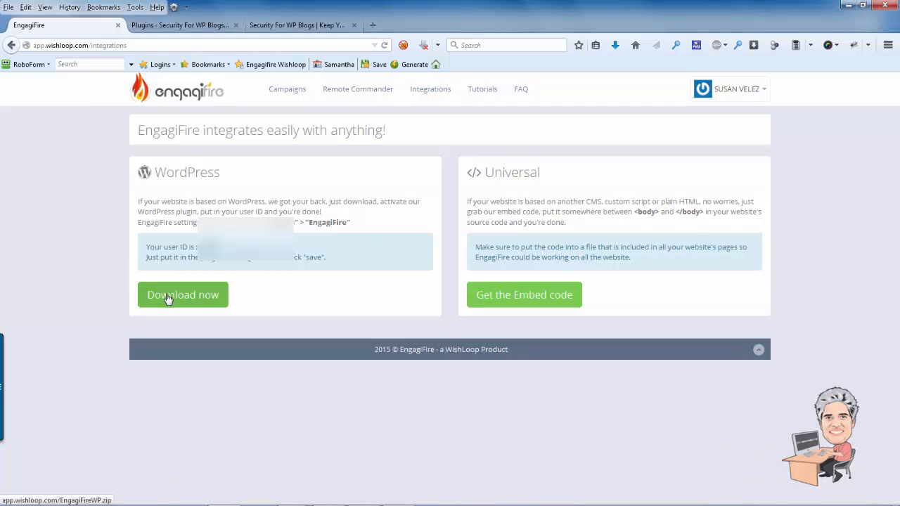
right_click(183, 295)
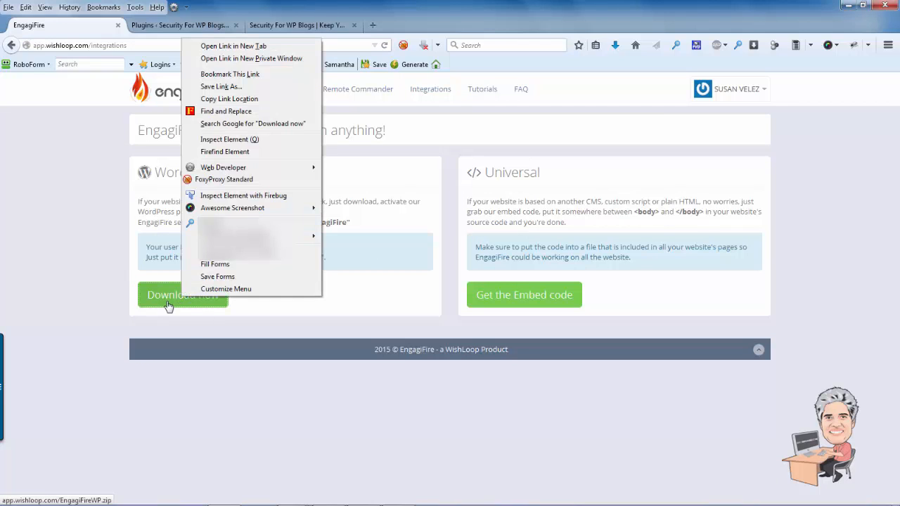
mouse_move(171, 304)
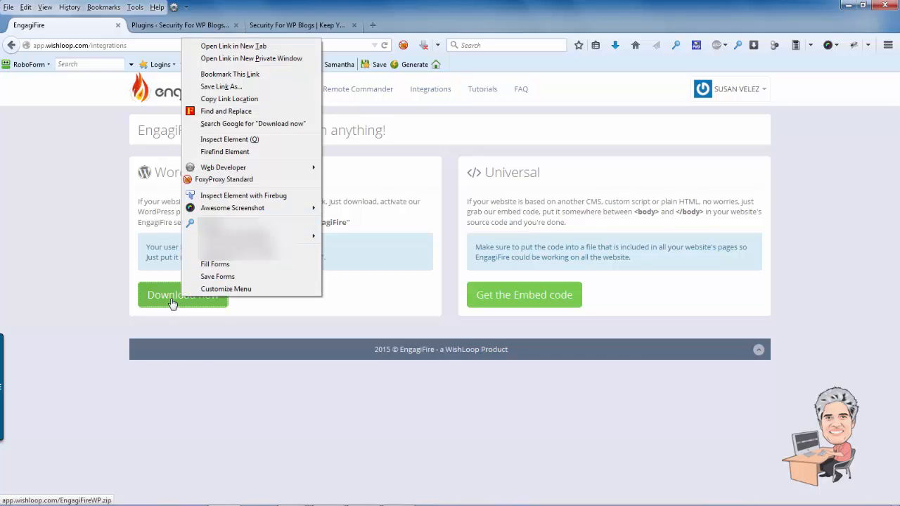
mouse_move(221, 86)
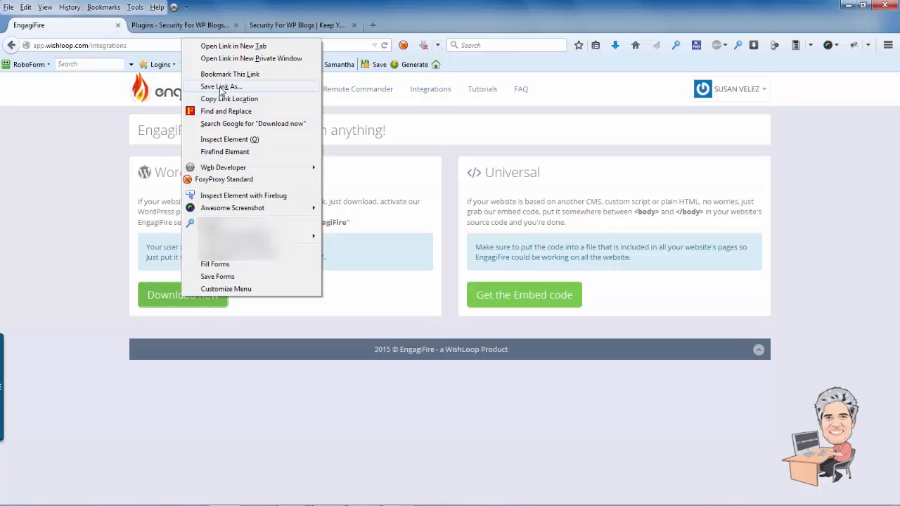
click(221, 85)
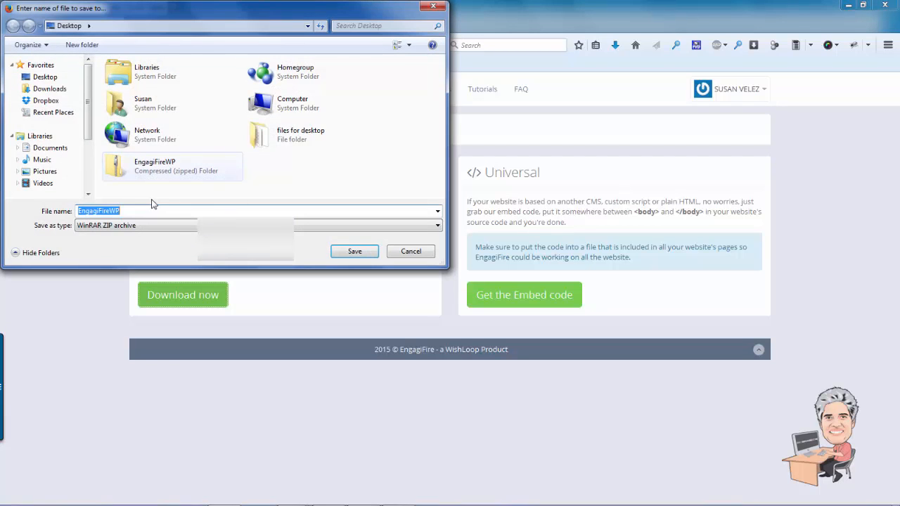
mouse_move(168, 169)
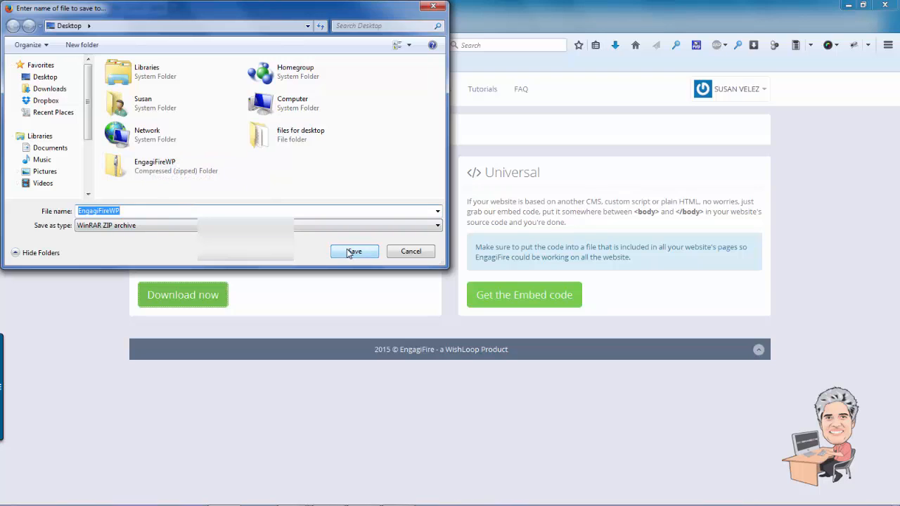
click(354, 251)
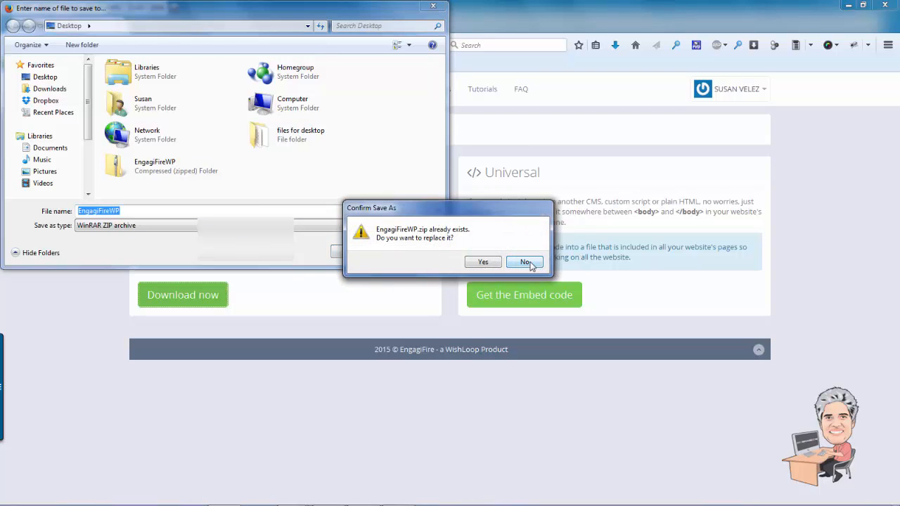
click(526, 261)
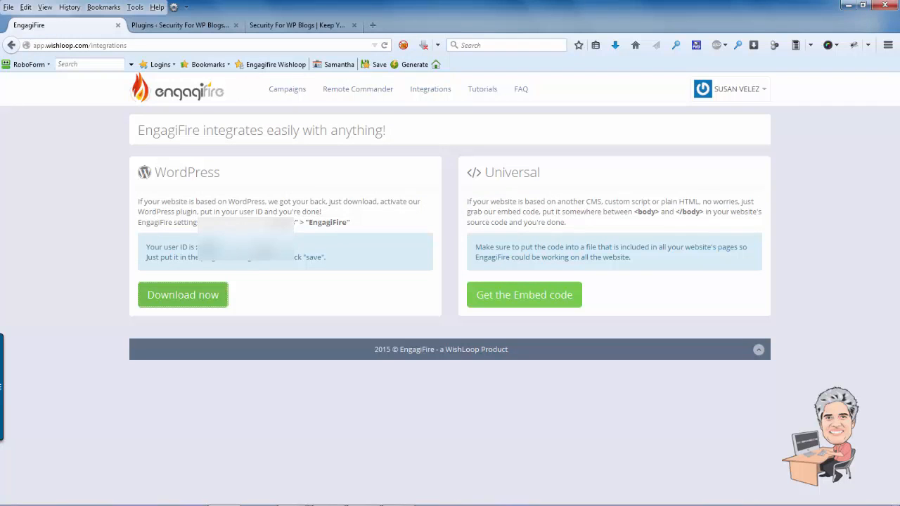
- Go to the WordPress site's Plugins > Add New page
click(180, 25)
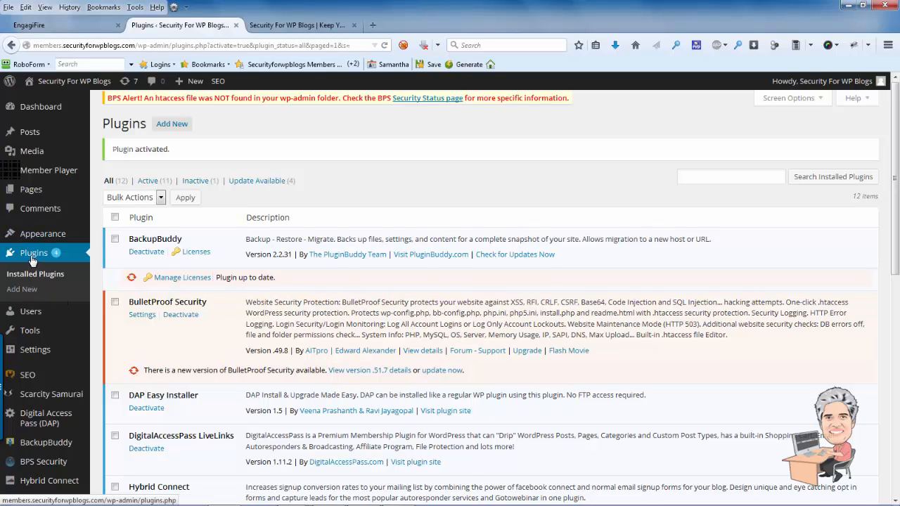
click(172, 124)
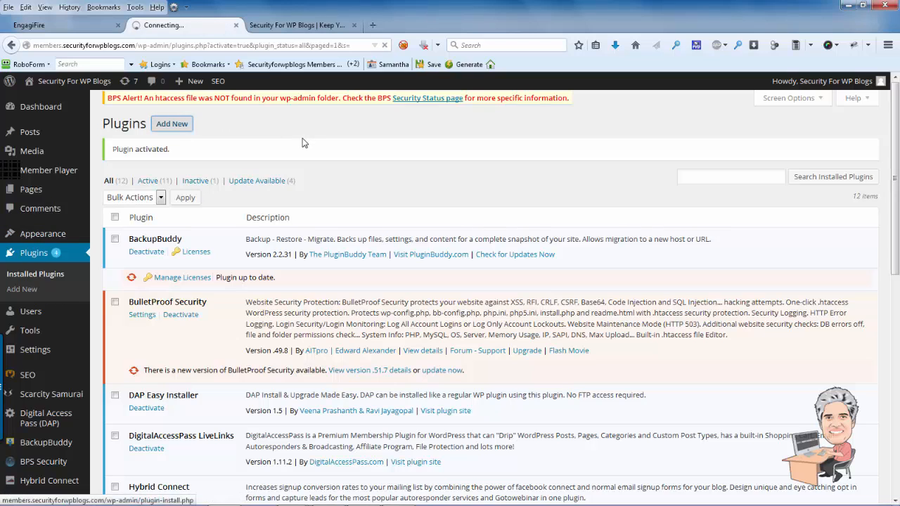
click(172, 124)
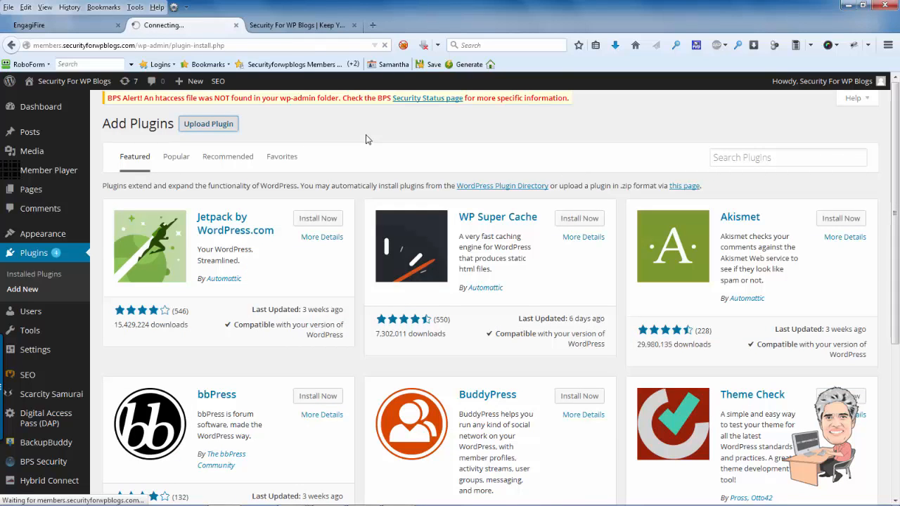
- Choose Upload Plugin and select EngagiFireWP.zip from the desktop
click(208, 124)
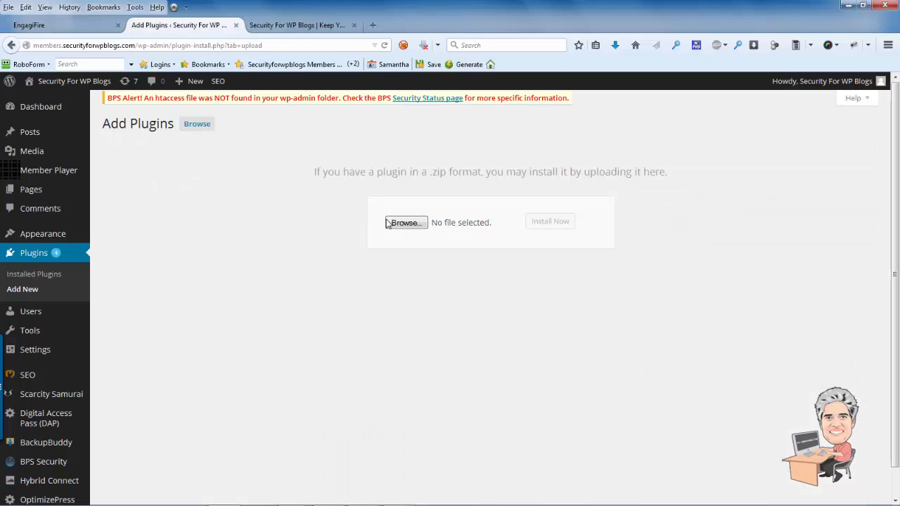
click(406, 222)
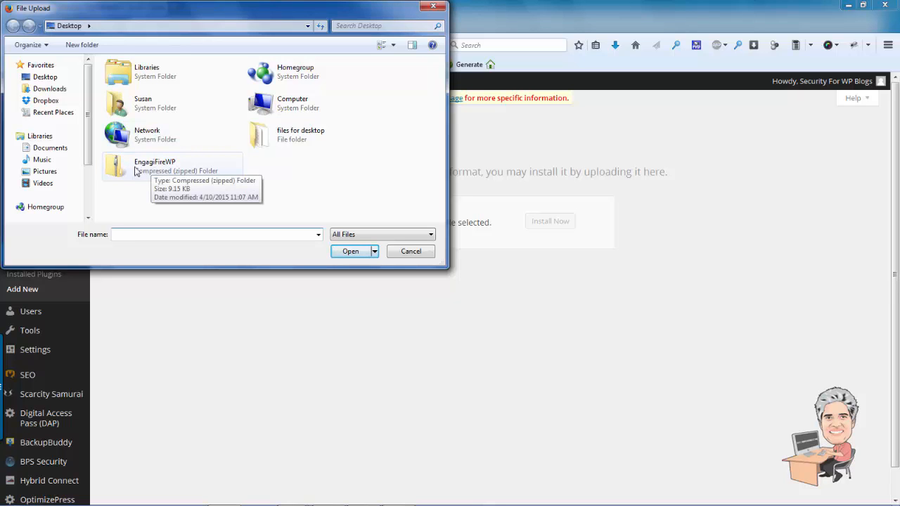
click(350, 251)
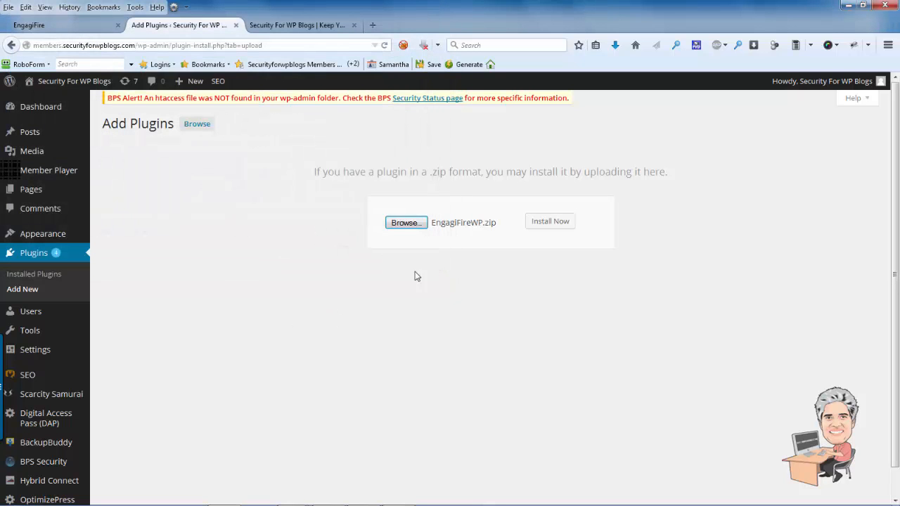
mouse_move(318, 285)
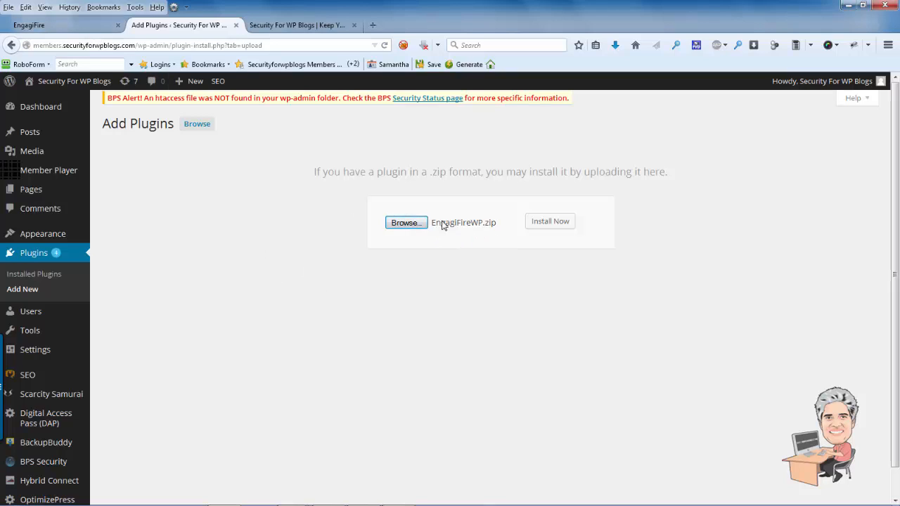
- Install EngagiFireWP.zip, then activate the EngagiFire plugin once installation succeeds
click(551, 221)
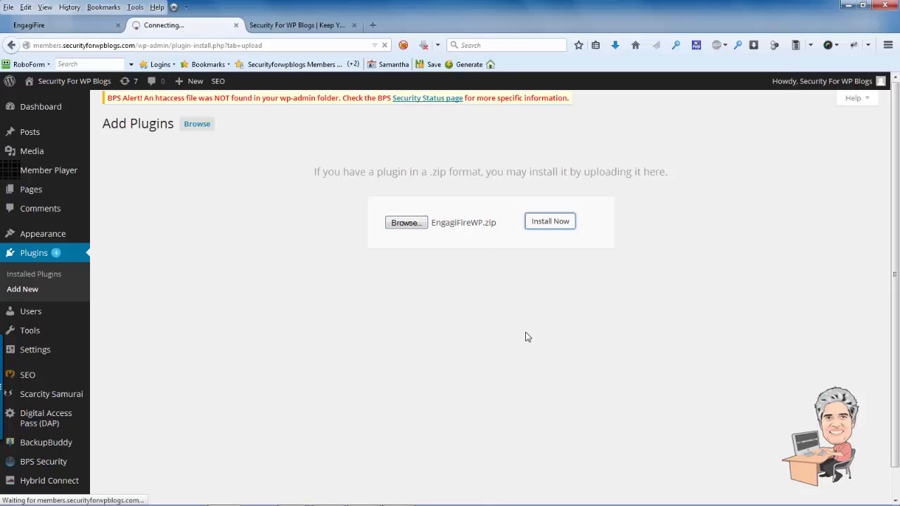
mouse_move(301, 339)
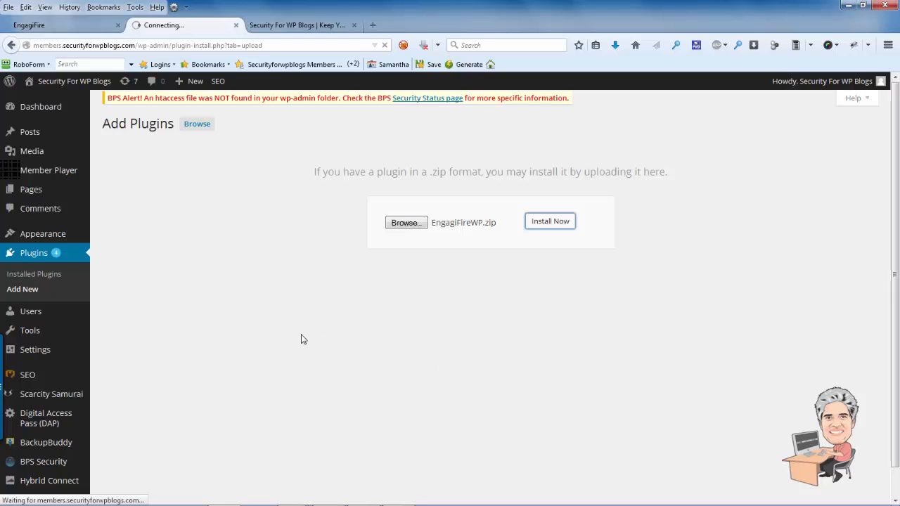
mouse_move(218, 317)
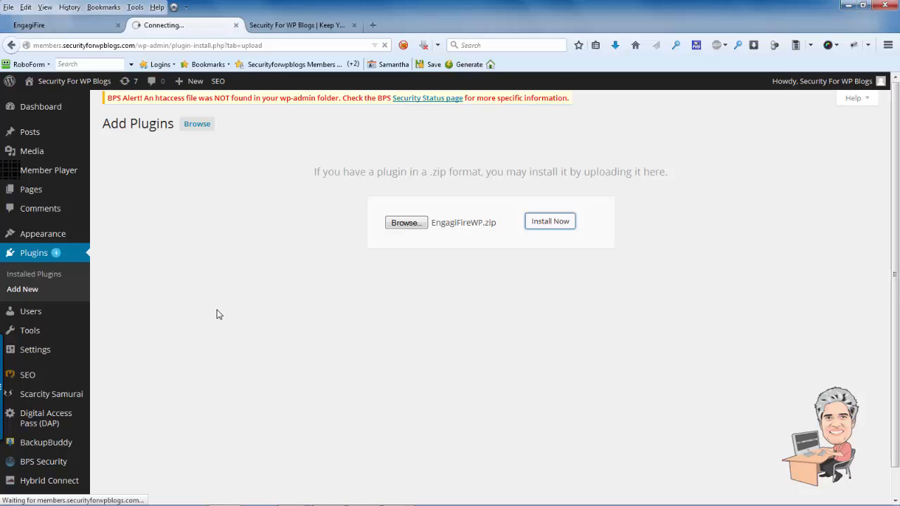
click(550, 221)
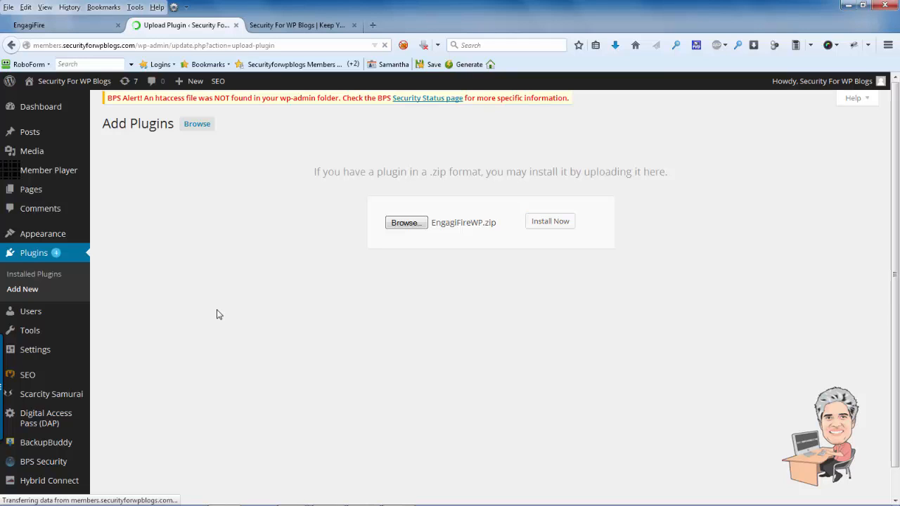
click(550, 221)
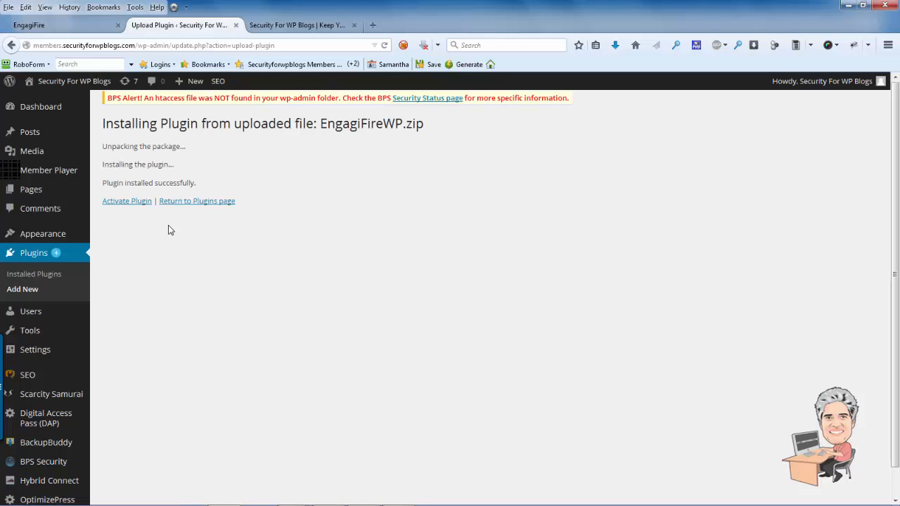
click(127, 201)
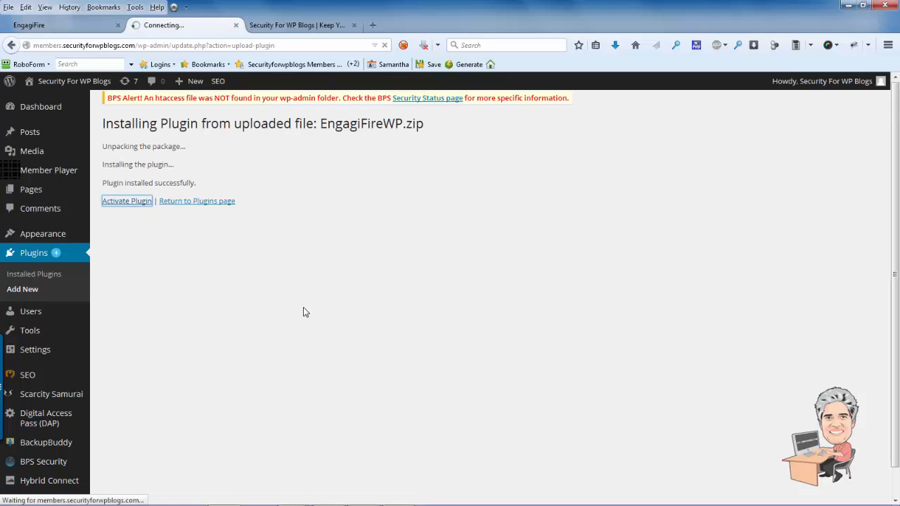
mouse_move(293, 306)
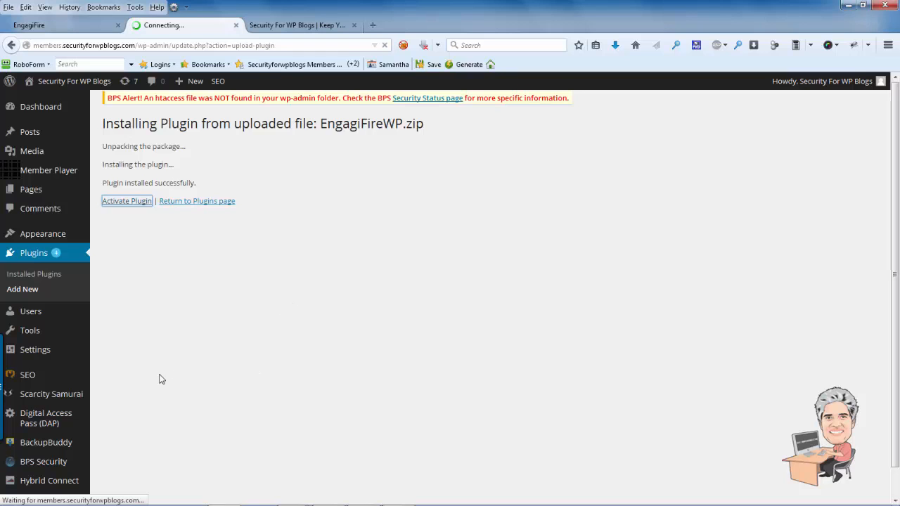
- Enter the EngagiFire user ID in Settings > Engagifire and save the changes
click(126, 200)
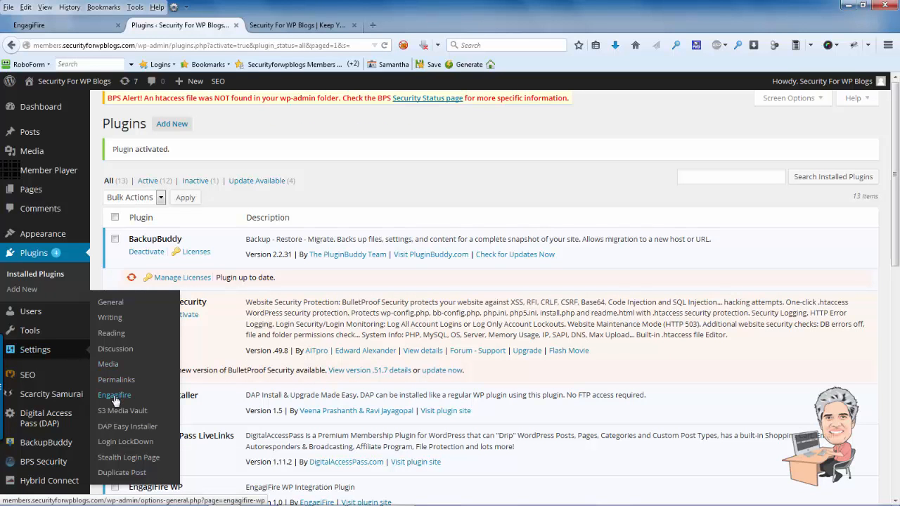
click(114, 394)
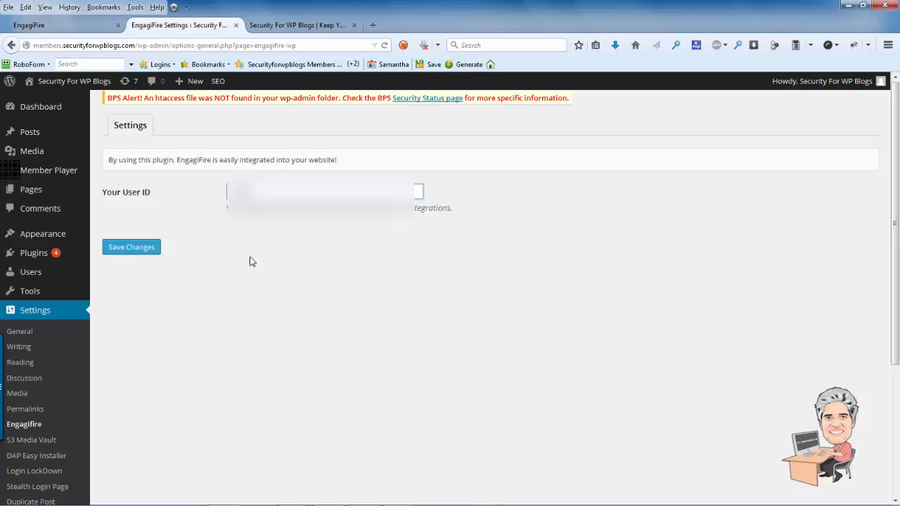
mouse_move(187, 225)
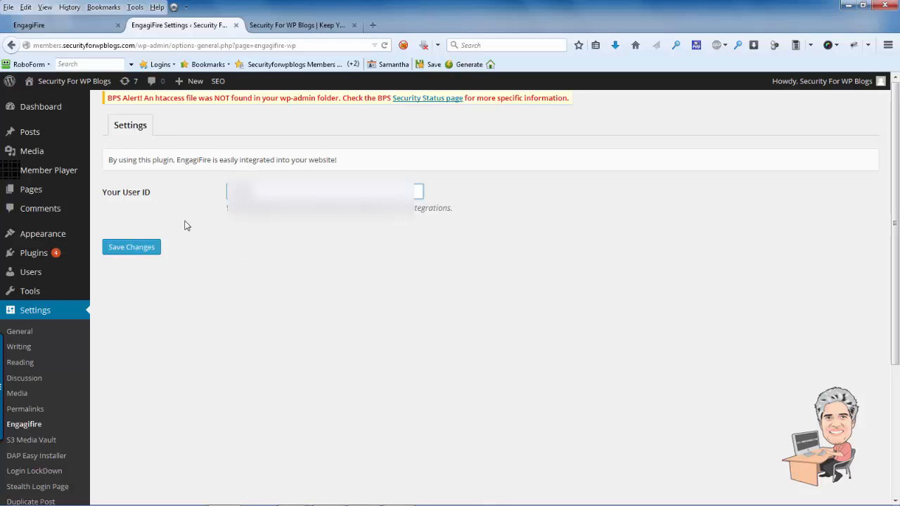
mouse_move(214, 266)
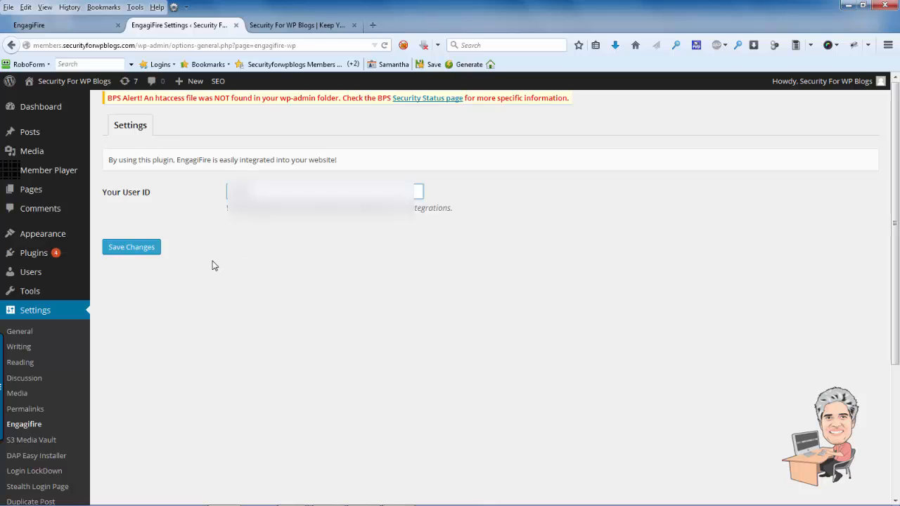
click(131, 247)
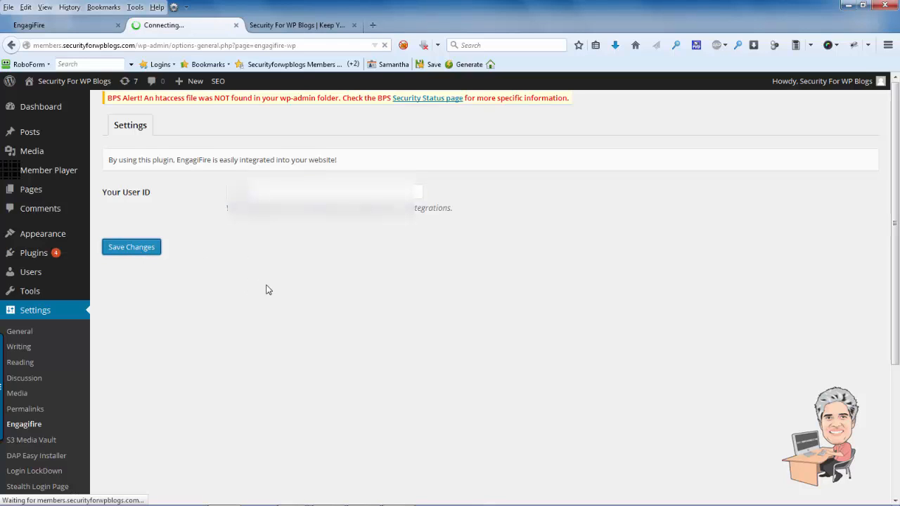
click(131, 247)
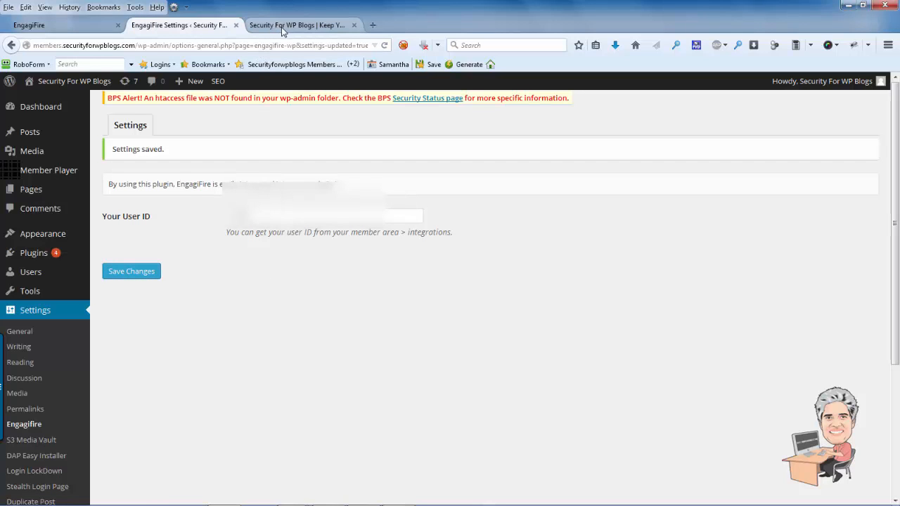
- View the live Security For WP Blogs site and scroll until the 'Hold On!' 30% popup appears
click(303, 24)
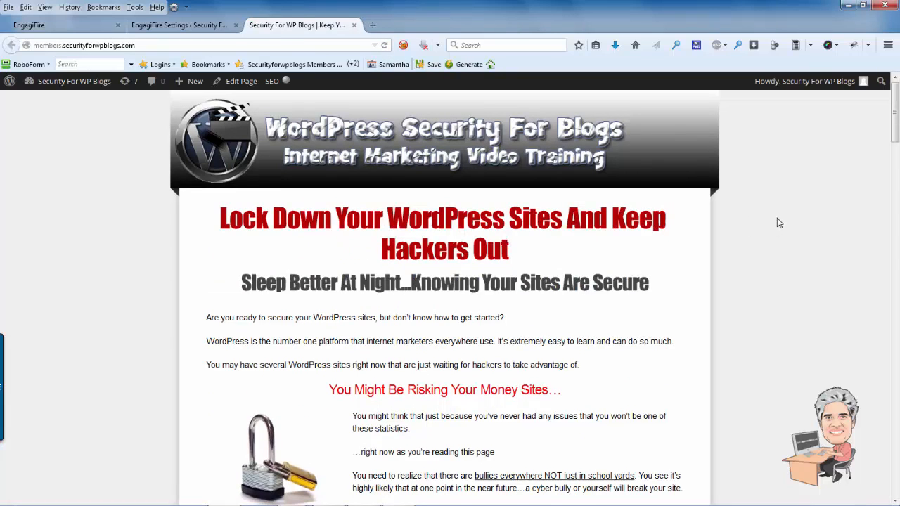
scroll(down, 3)
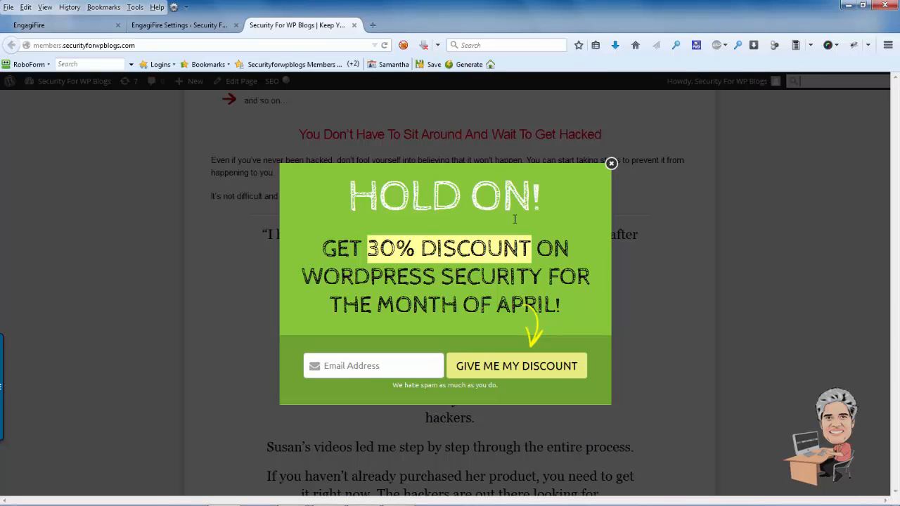
mouse_move(516, 239)
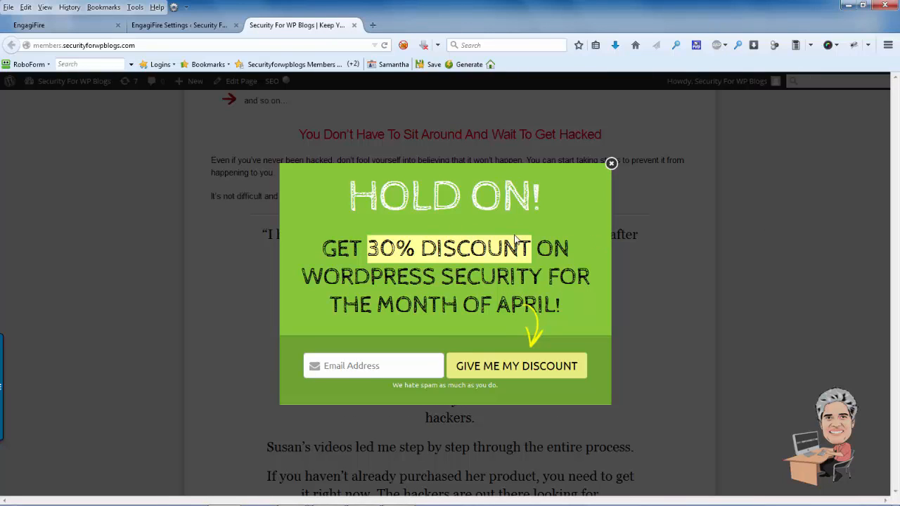